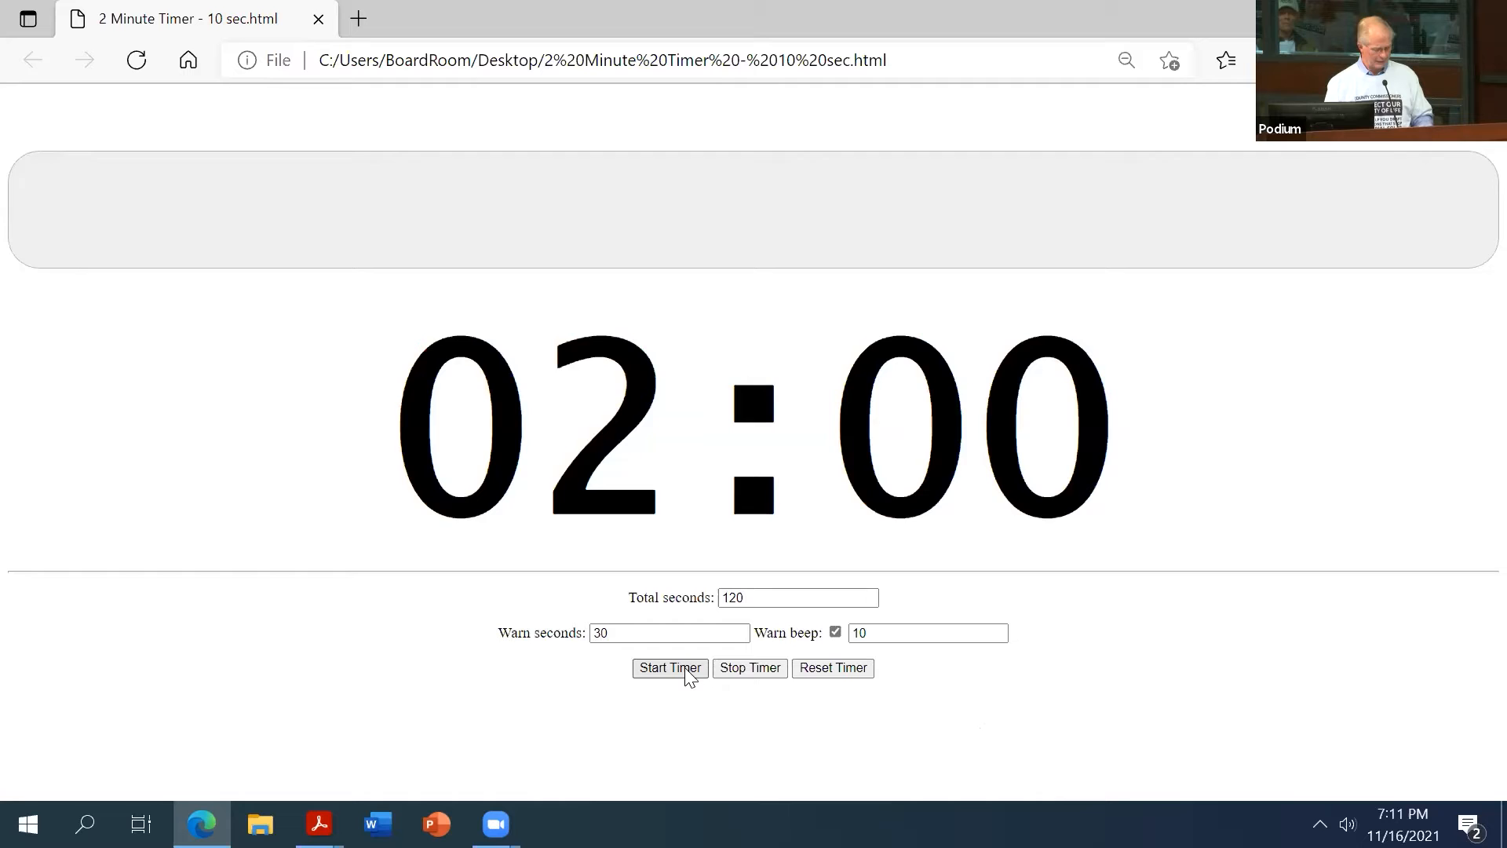
Run the 2-minute countdown to a red 00:00, then reset it back to 02:00 in black.
click(669, 667)
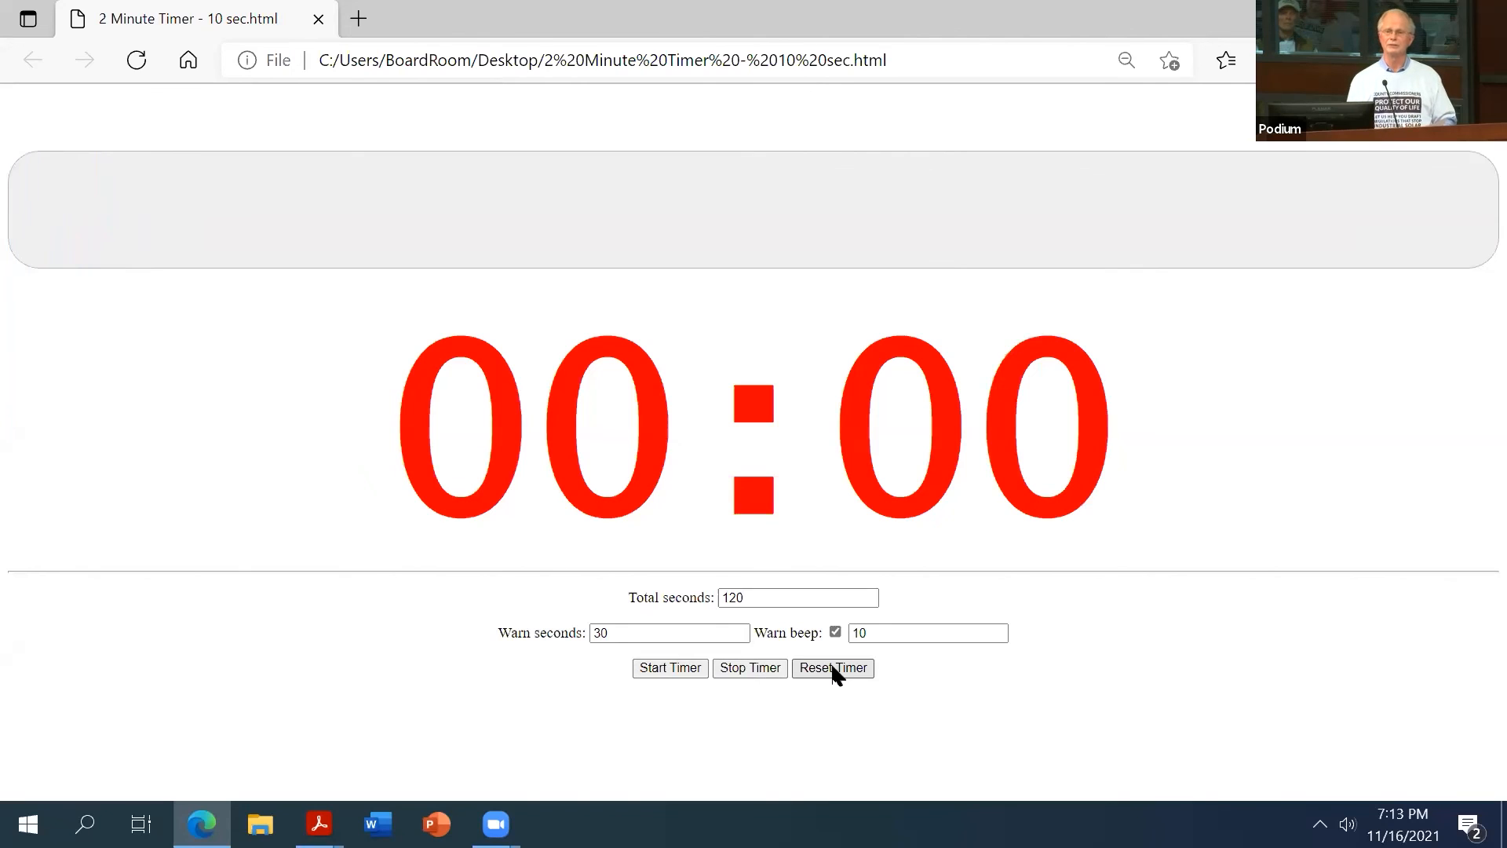
click(832, 667)
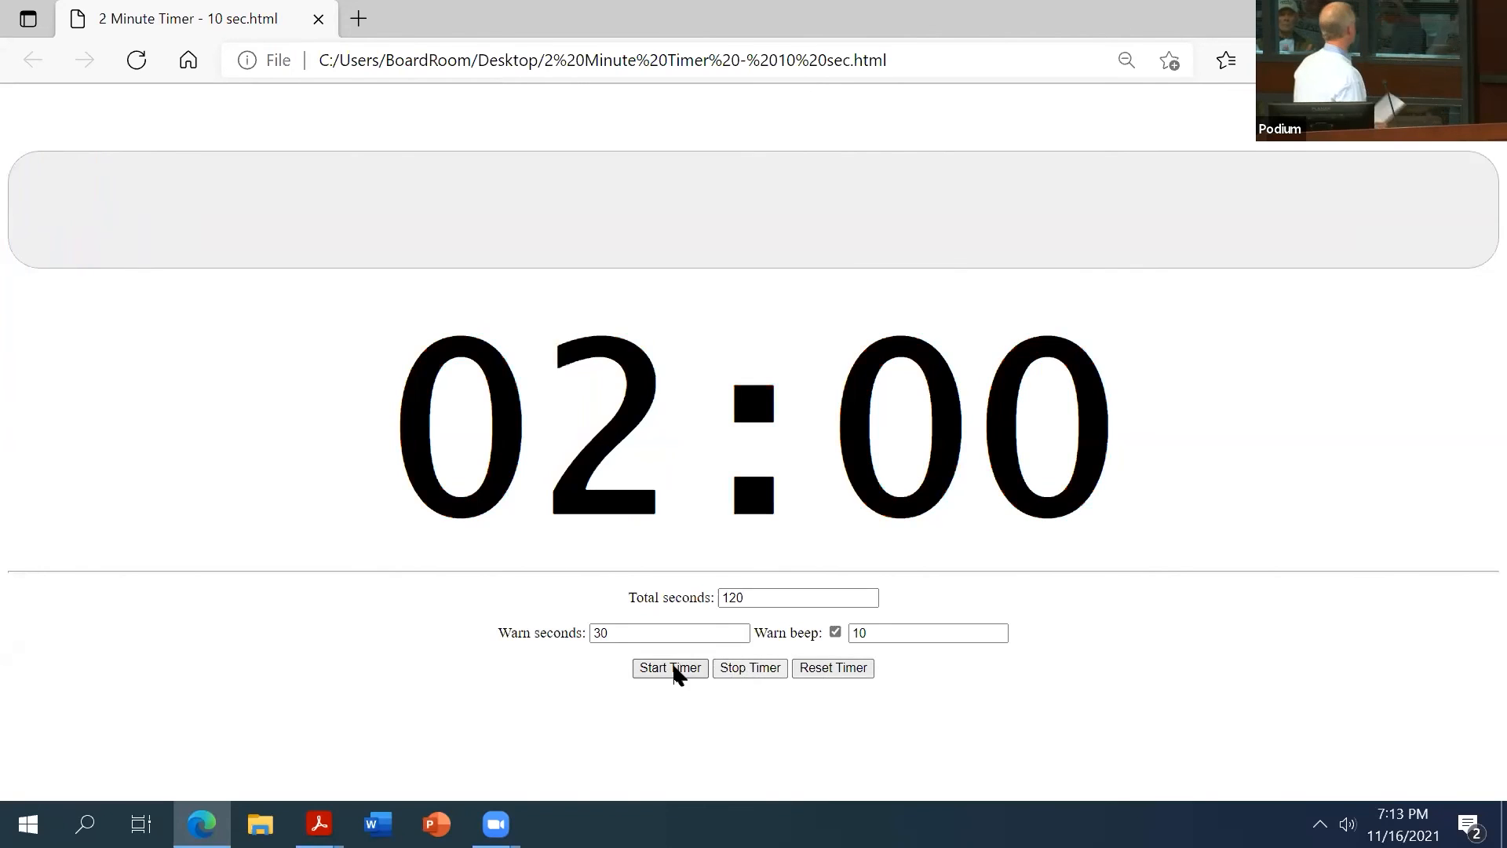